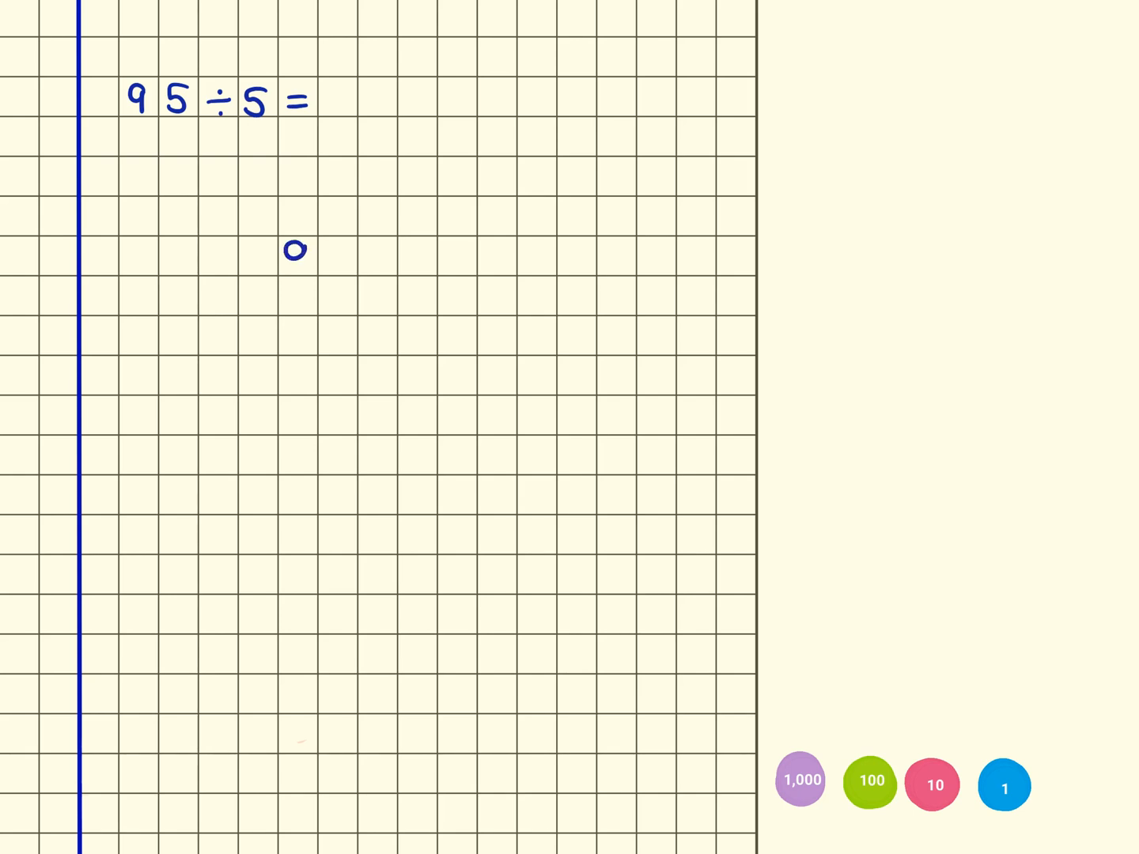
- Write 95 inside the bus-stop bracket with divisor 5 outside it
text(95)
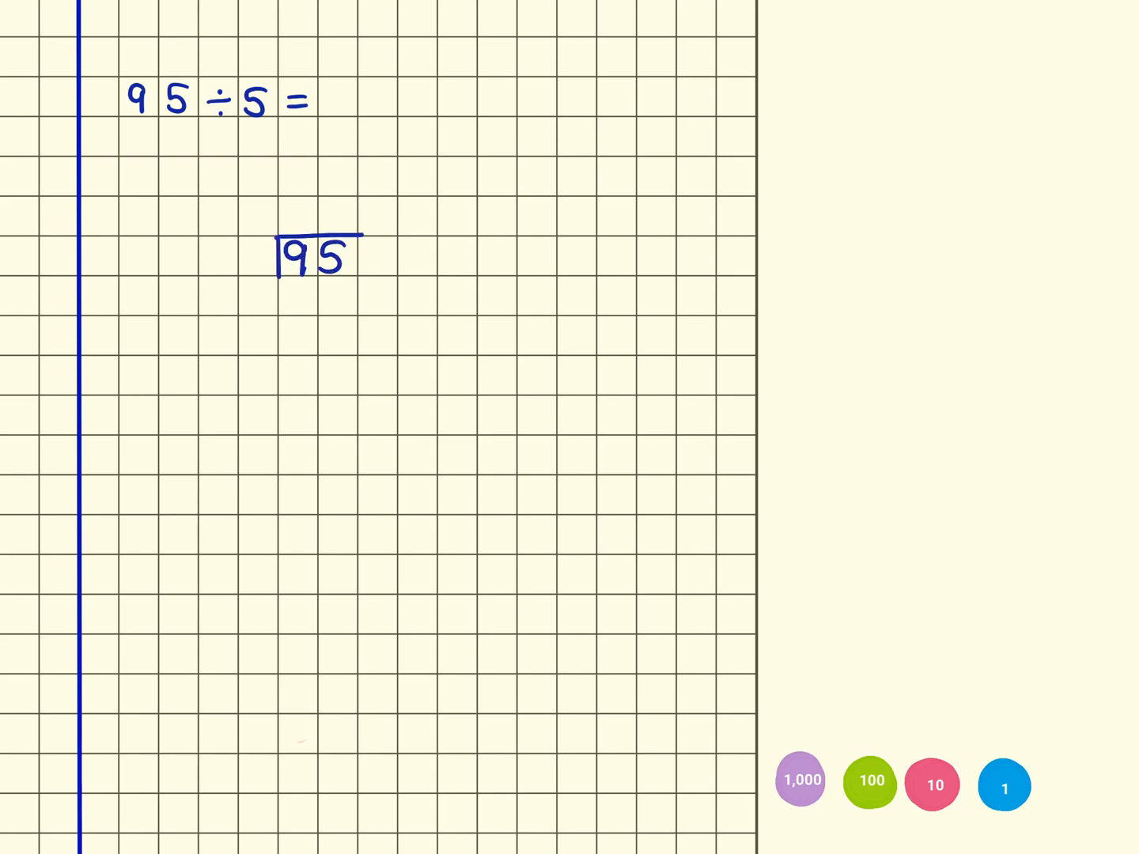
text(5)
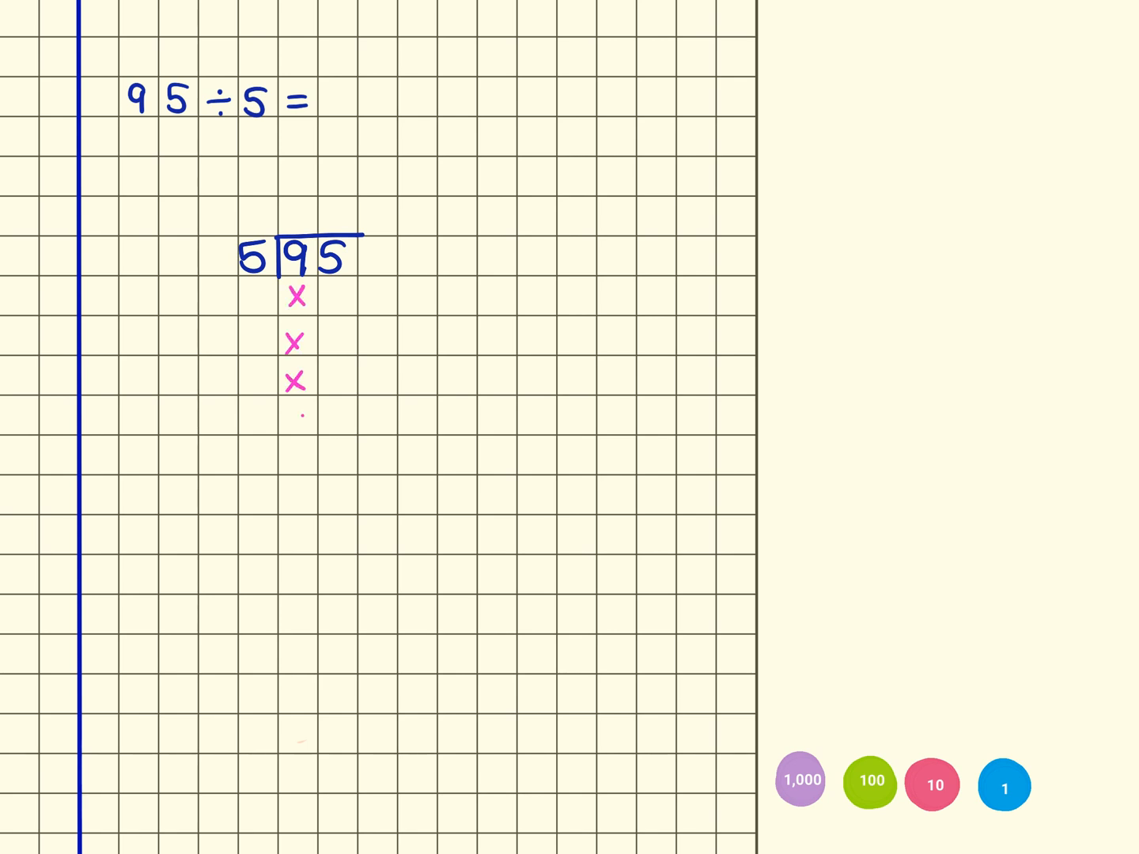
- Draw the remaining pink crosses to make nine under the 9
drag(297, 383, 297, 502)
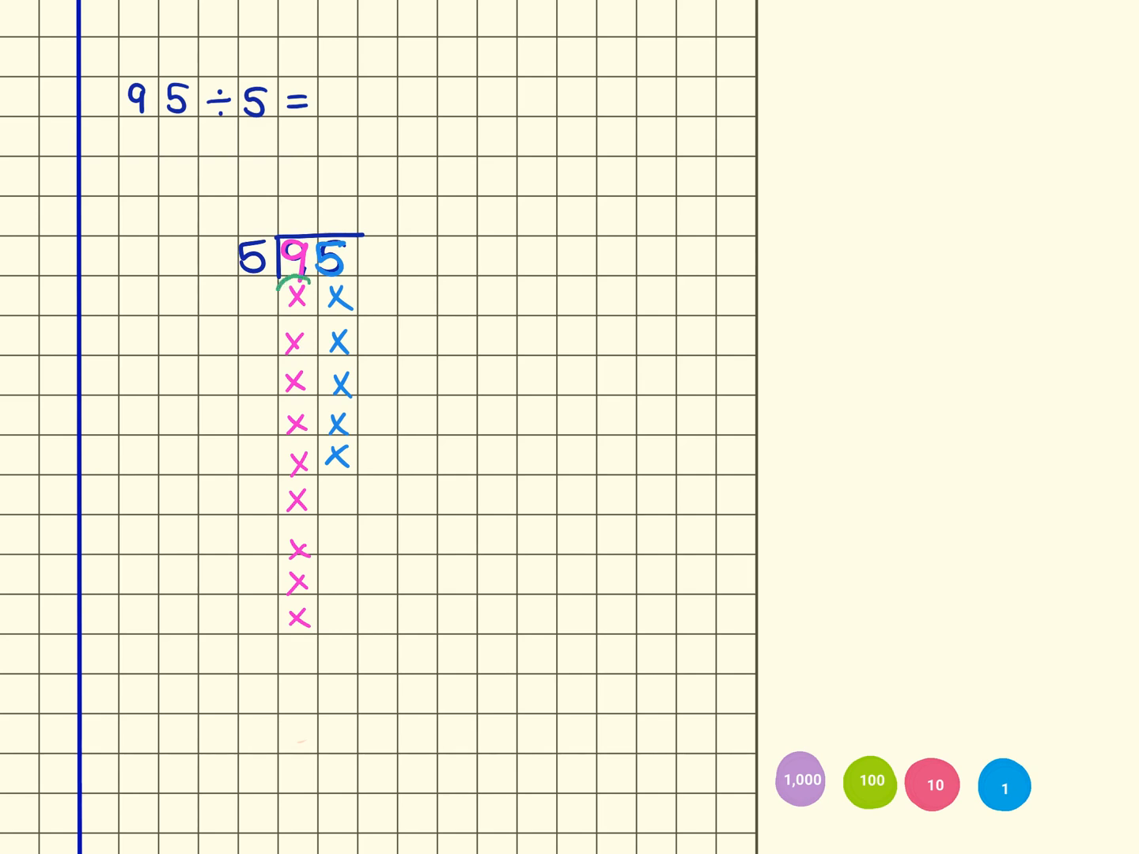
- Loop five pink crosses into one green group under the 9
drag(288, 288, 301, 475)
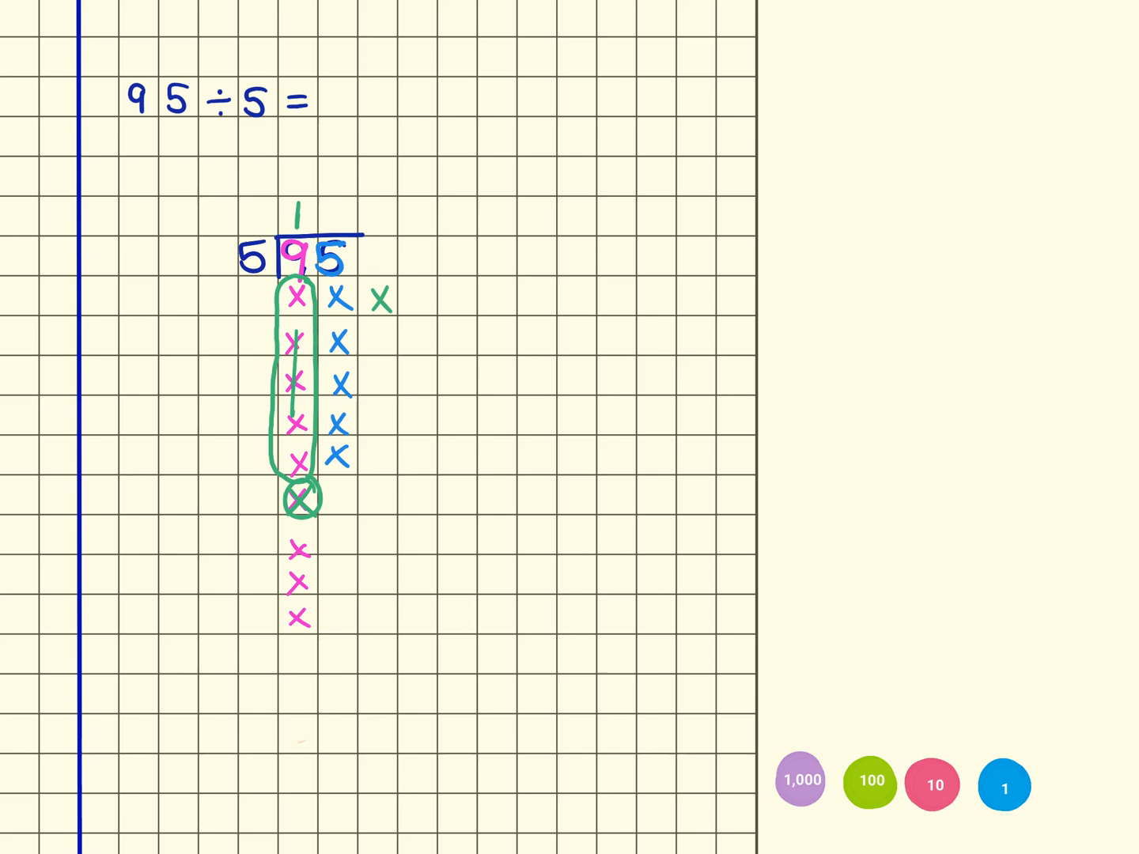
- Fill columns of green crosses beside the blue ones and begin grouping them in purple
drag(376, 300, 376, 443)
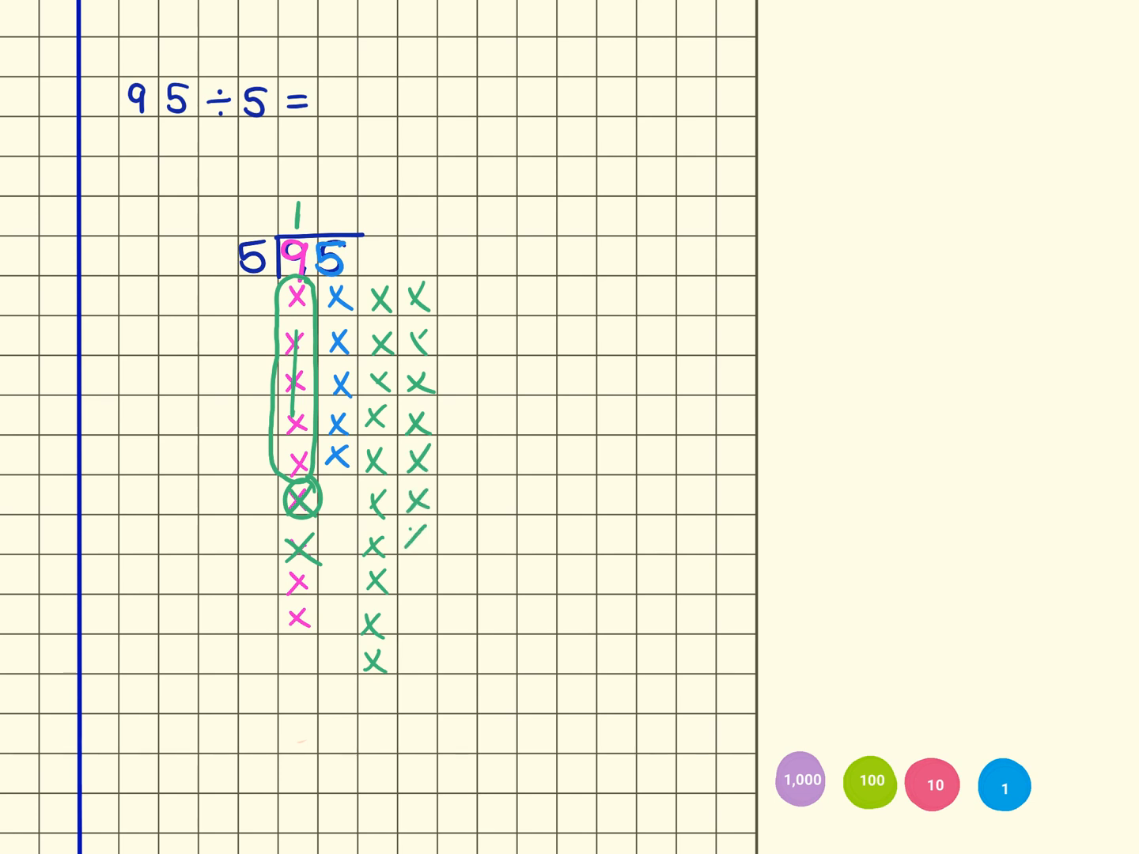
drag(420, 546, 419, 657)
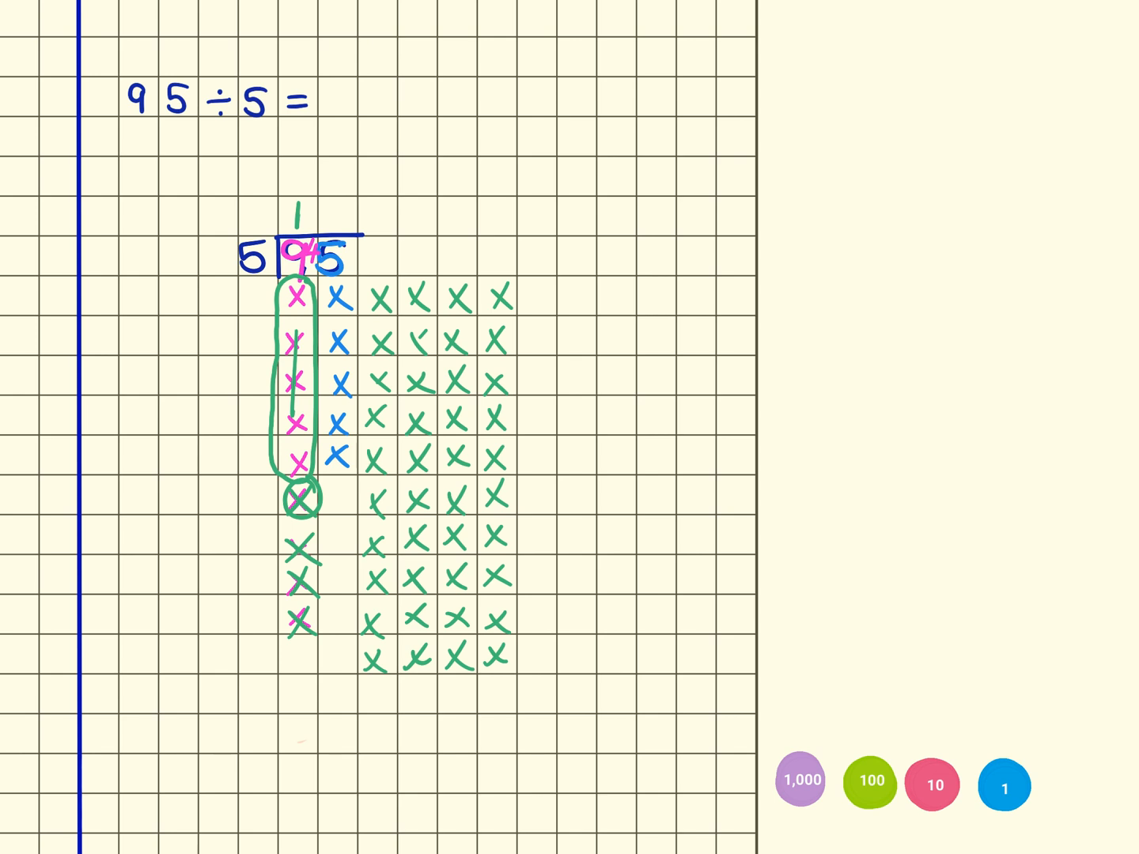
drag(333, 285, 332, 475)
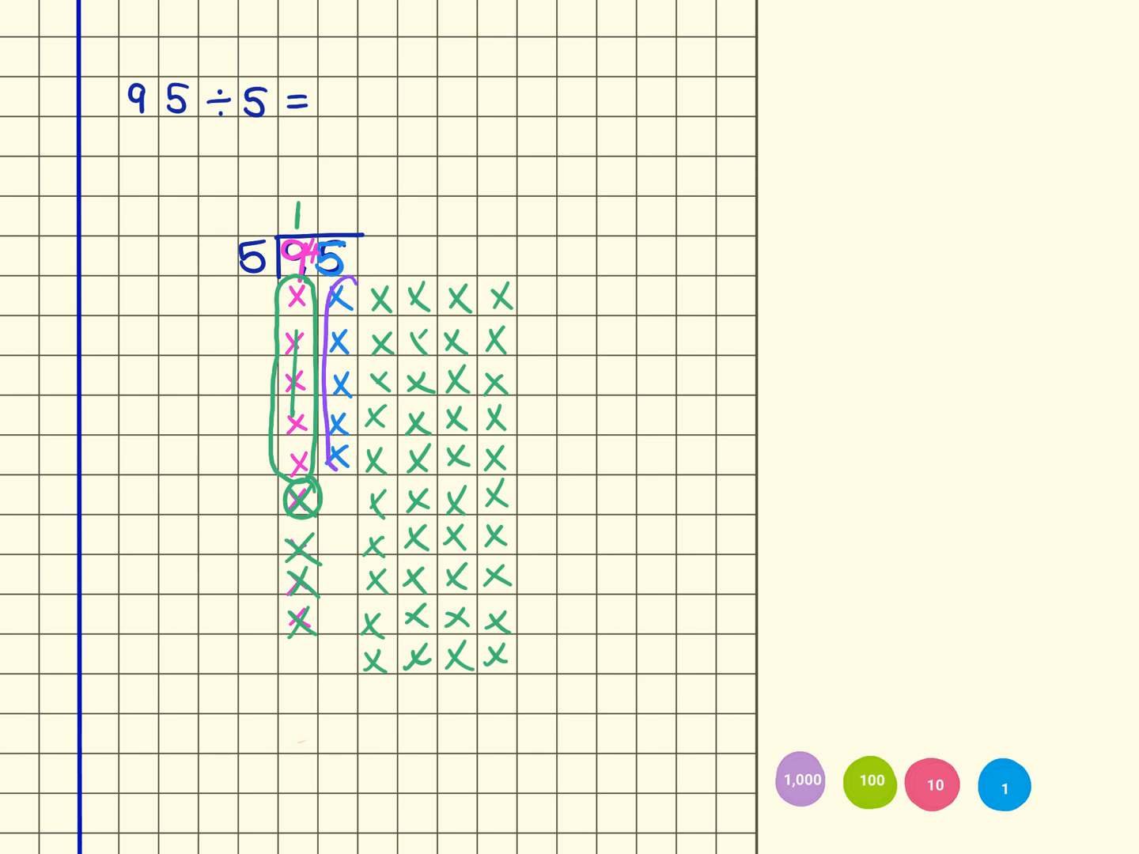
- Loop the remaining crosses in purple fives and write 19 as the answer
drag(340, 293, 371, 474)
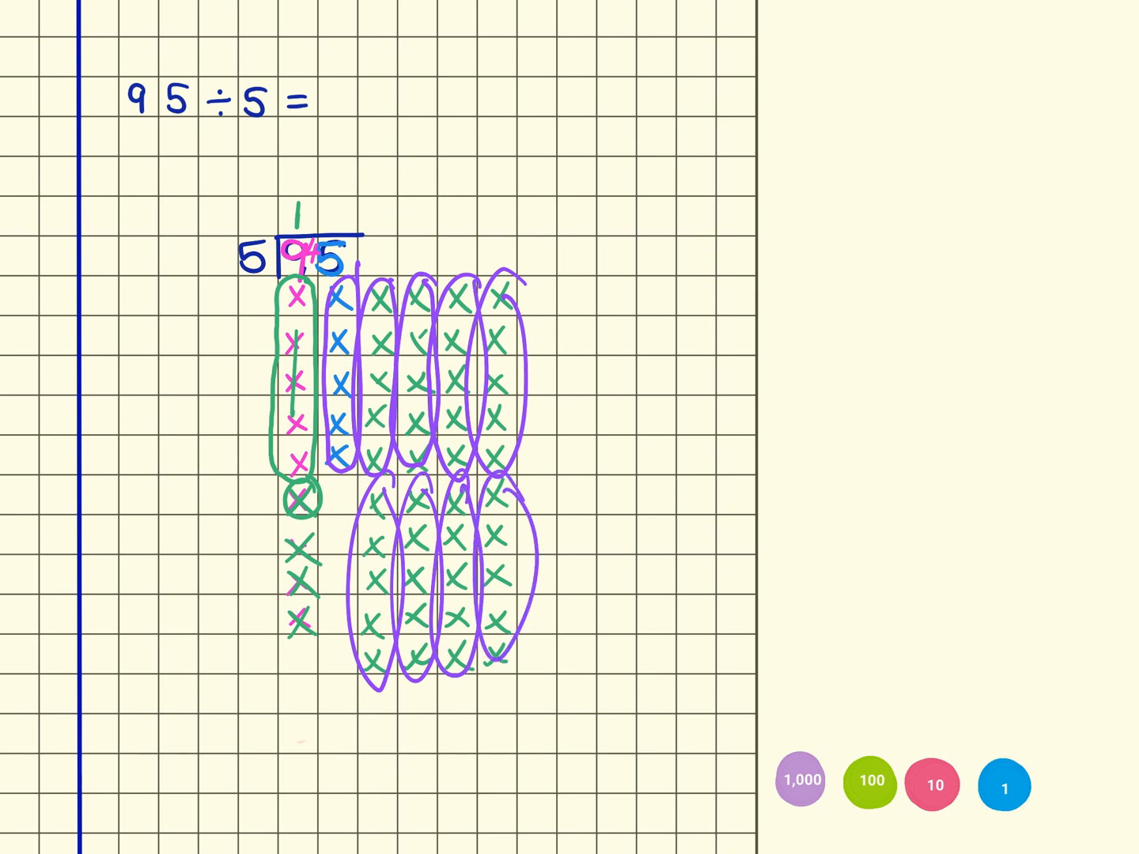
text(19)
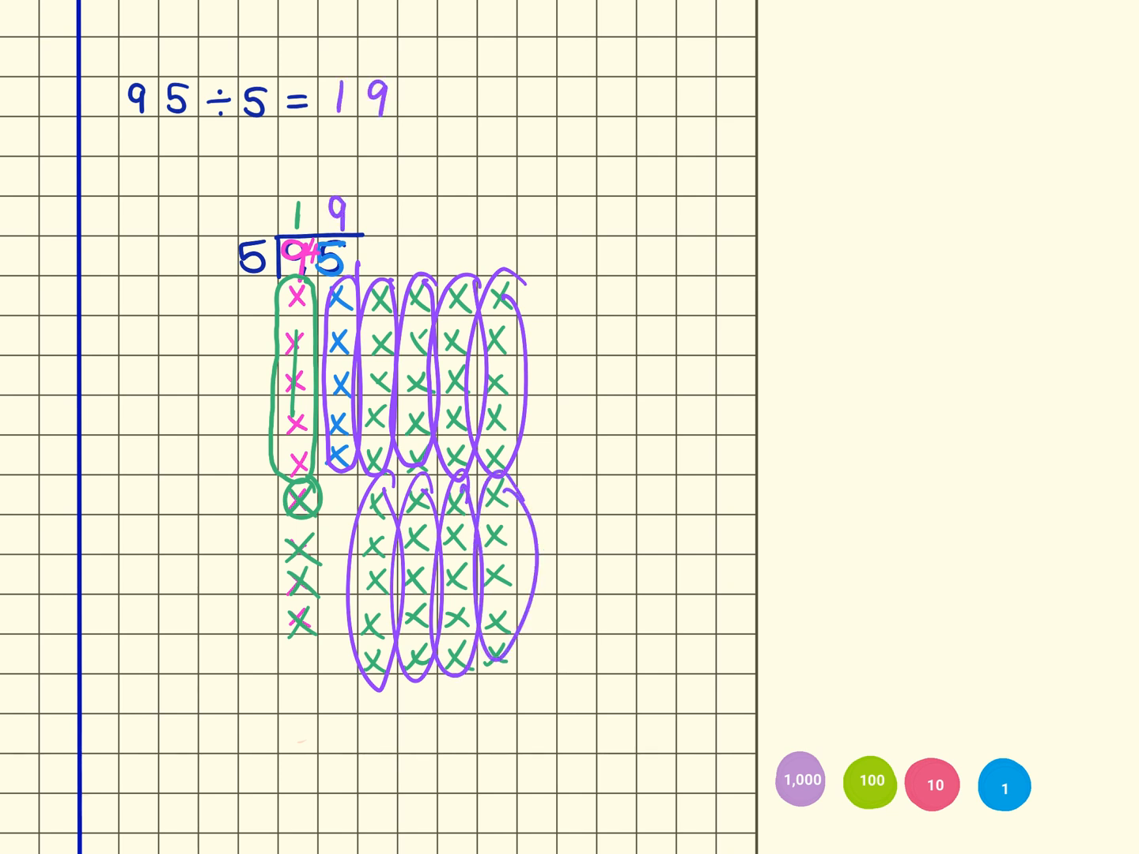